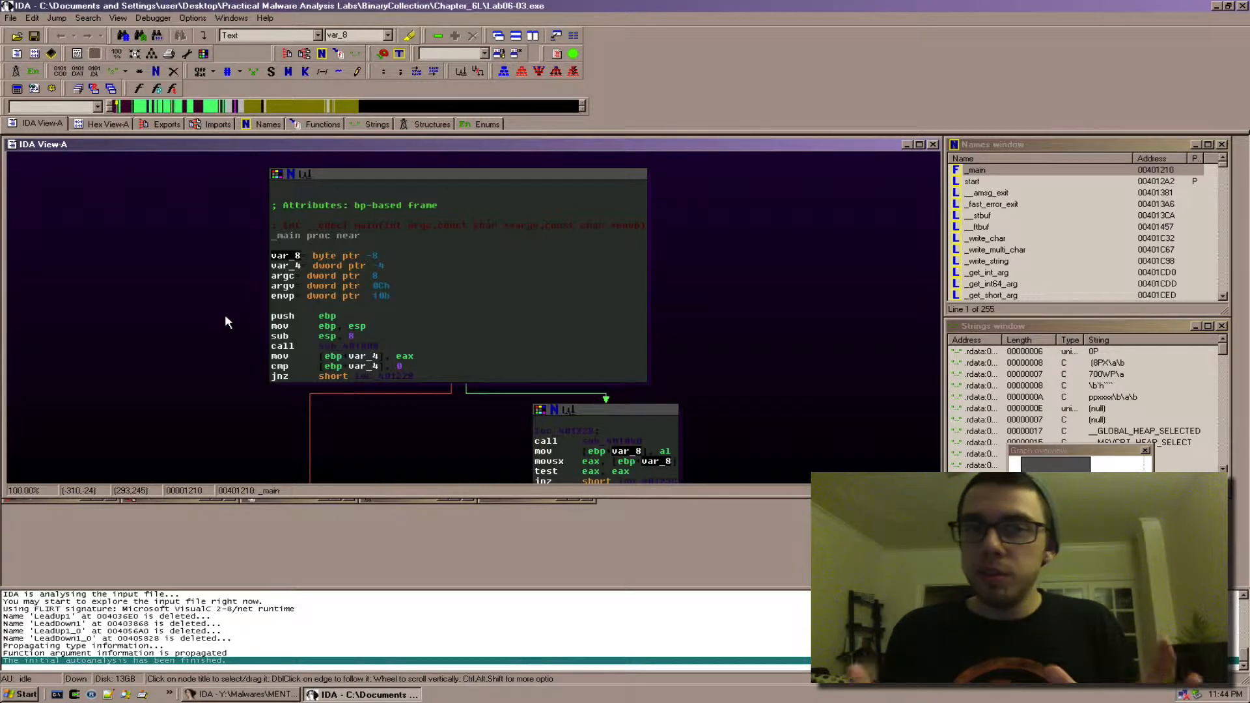
{"action": "mouse_move", "coordinate": [441, 194]}
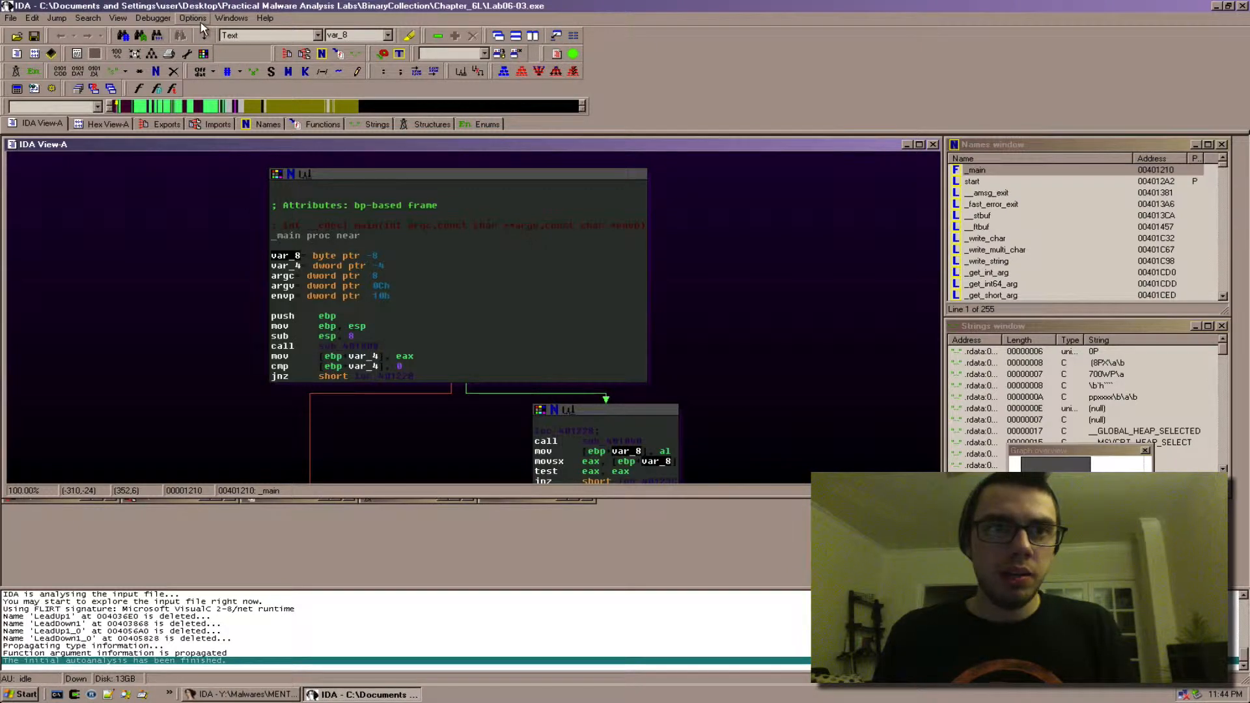
Bring up the Options menu while main's disassembly graph is displayed.
{"action": "left_click", "coordinate": [193, 17]}
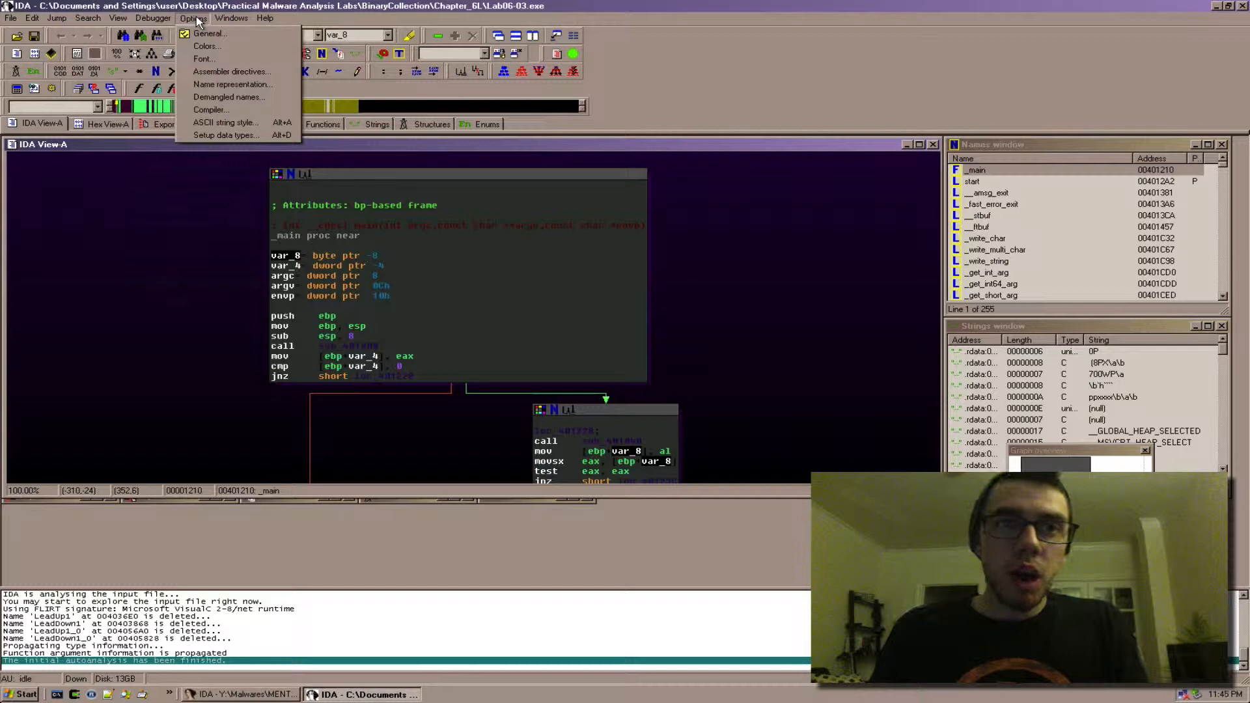
Enable Line prefixes in General settings so address prefixes show, then select the second block's test instruction.
{"action": "left_click", "coordinate": [208, 34]}
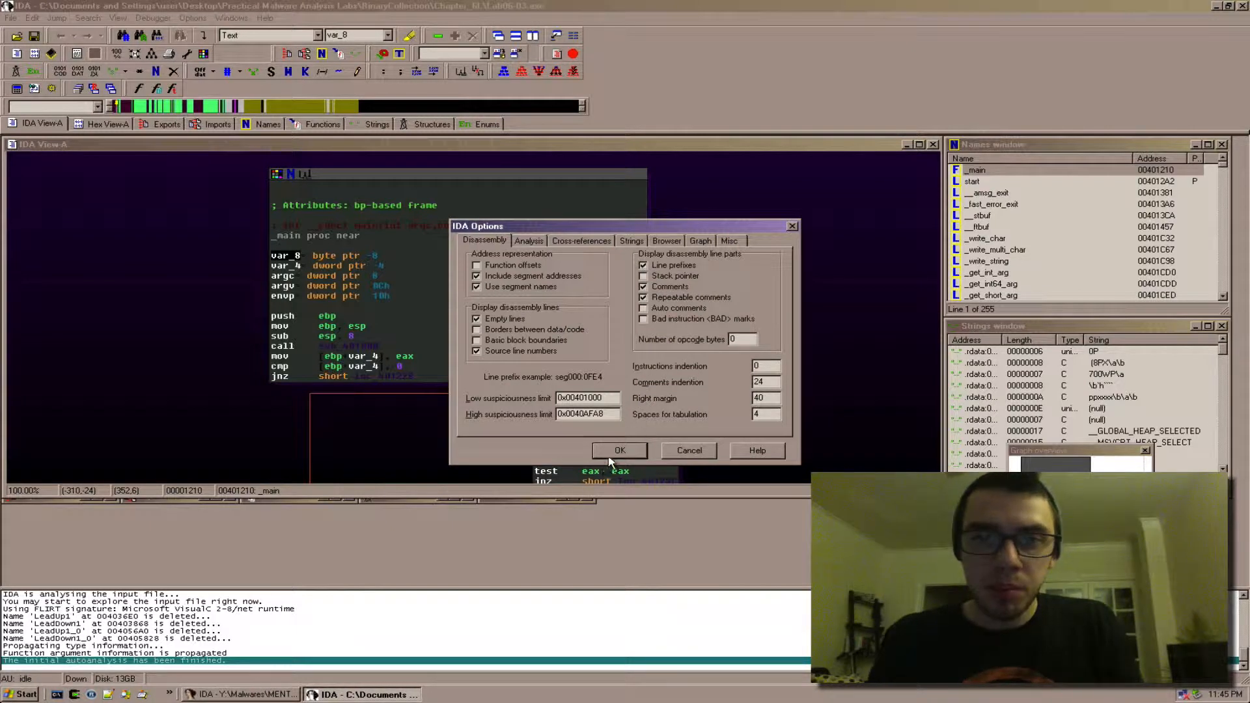
{"action": "left_click", "coordinate": [620, 450]}
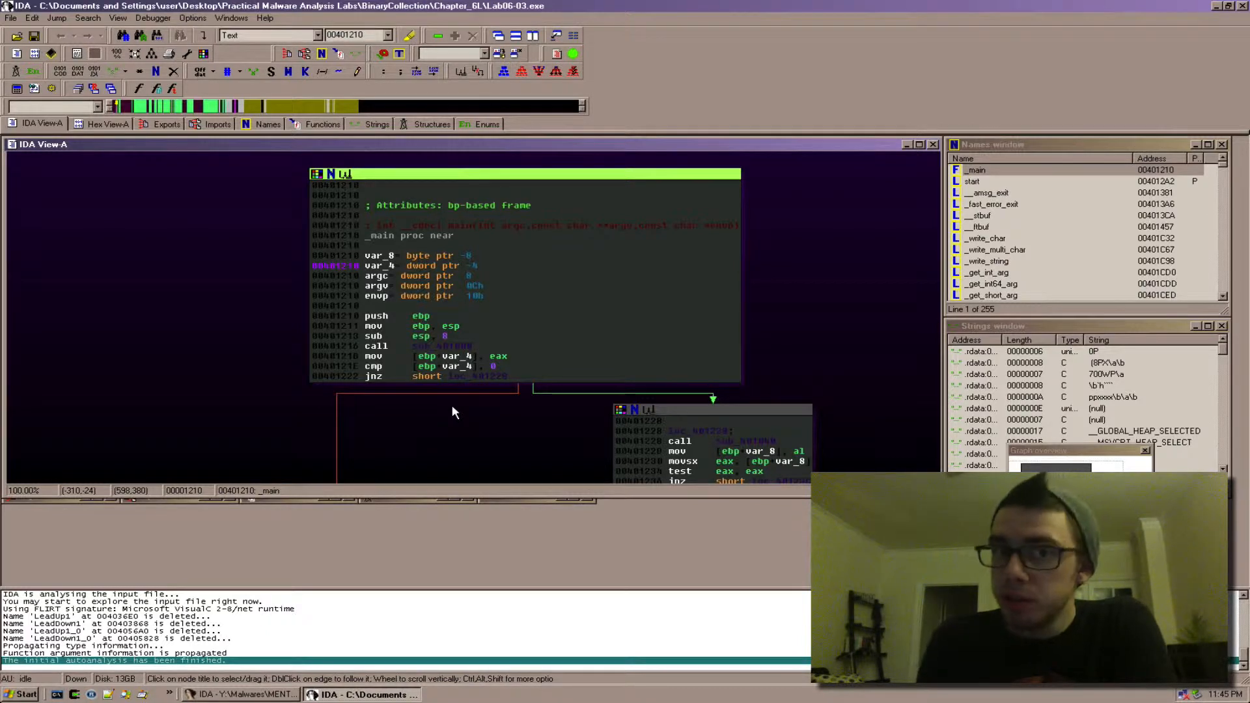
{"action": "mouse_move", "coordinate": [459, 428]}
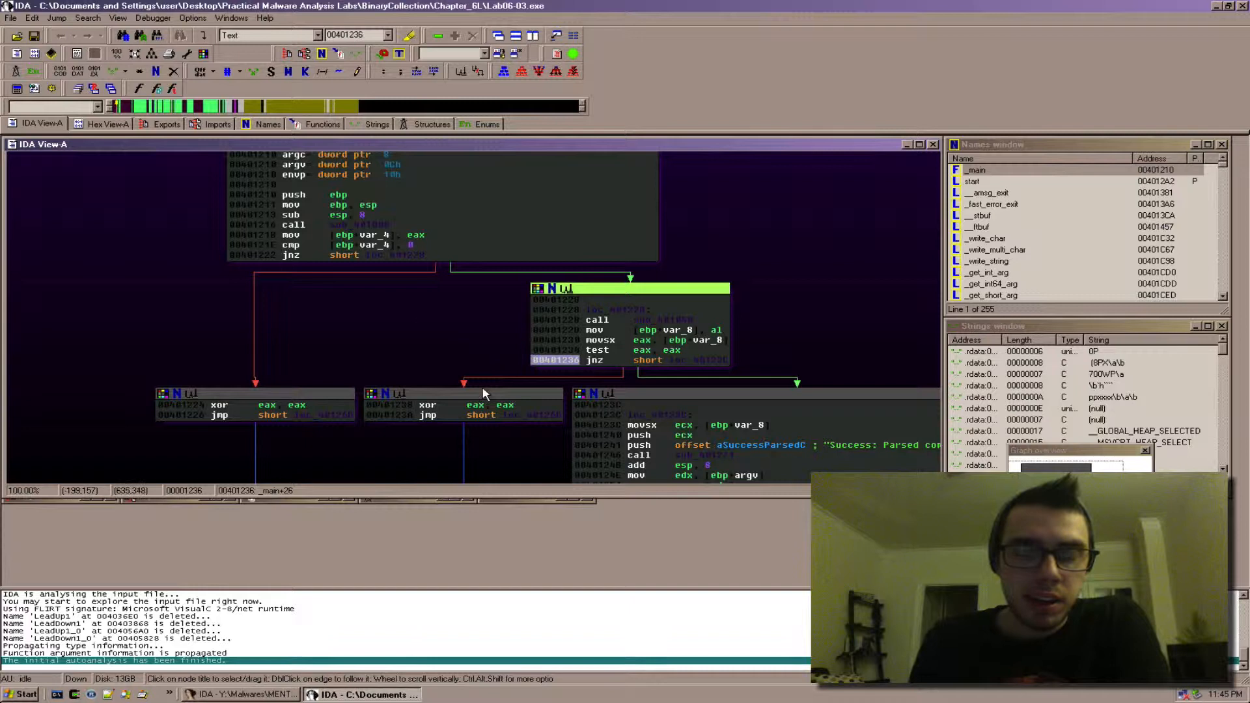
{"action": "mouse_move", "coordinate": [582, 379]}
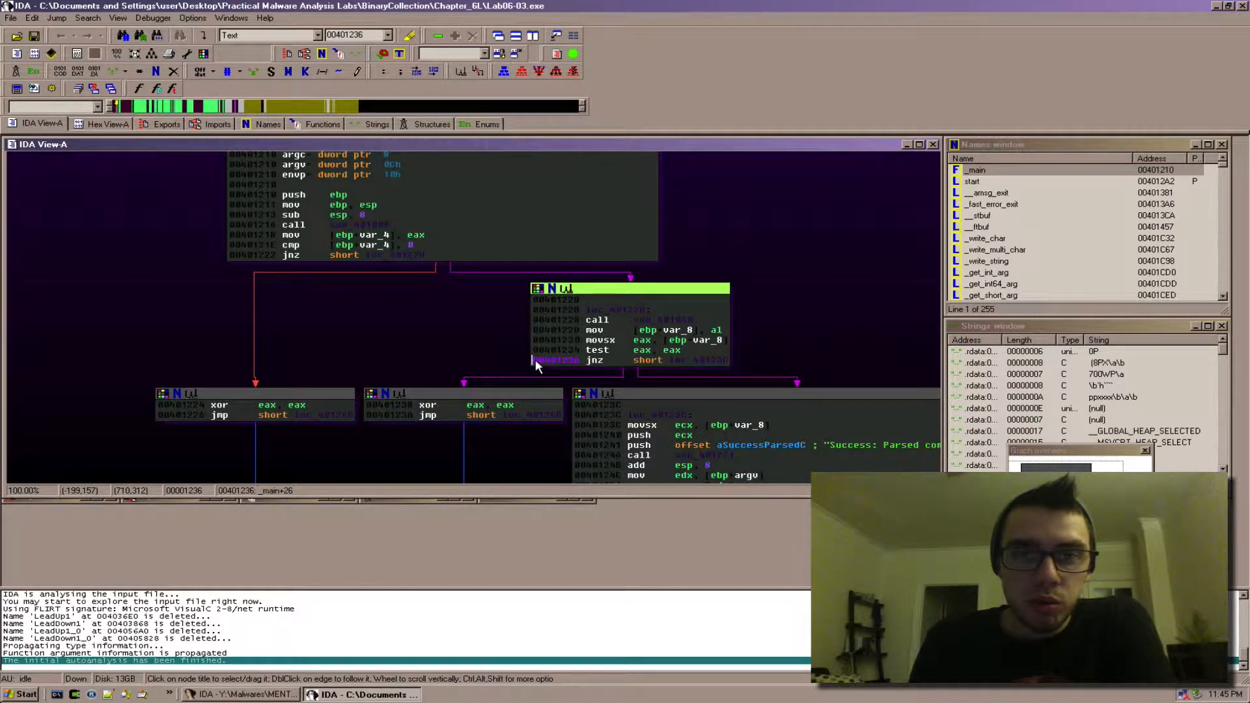
{"action": "left_click", "coordinate": [555, 359]}
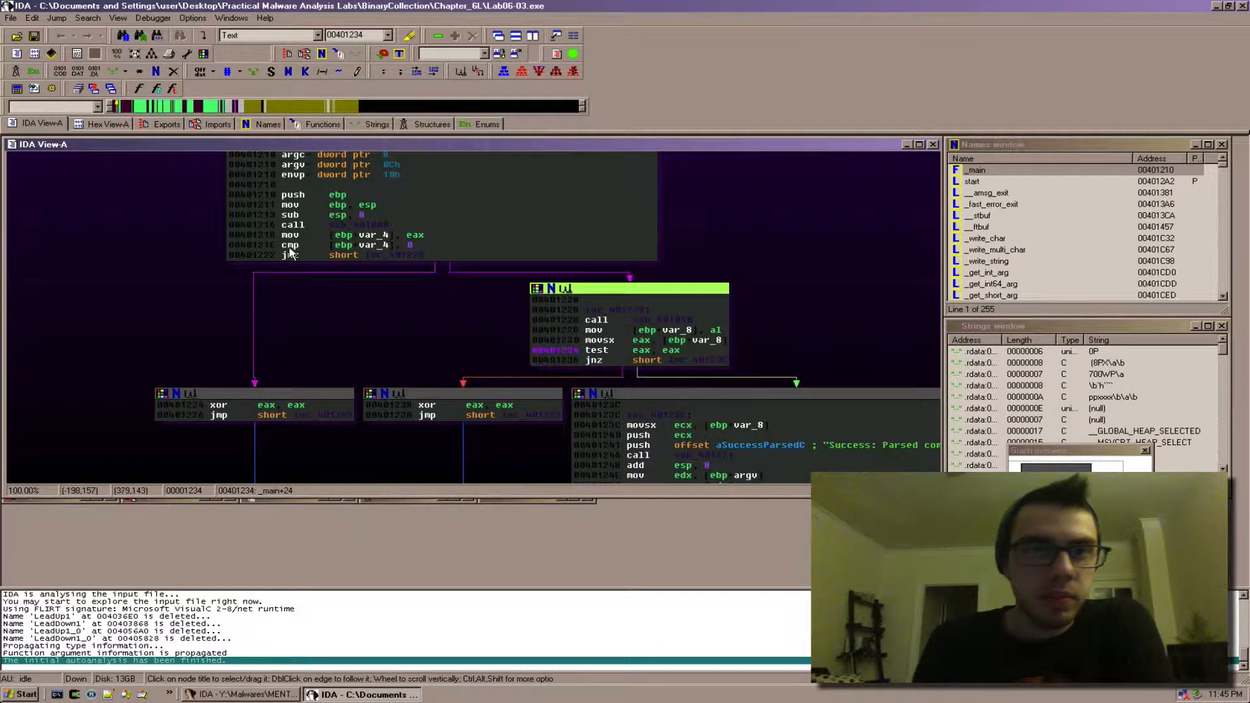
Disable Line prefixes in General settings, leaving stack pointer values shown in main's graph.
{"action": "left_click", "coordinate": [192, 17]}
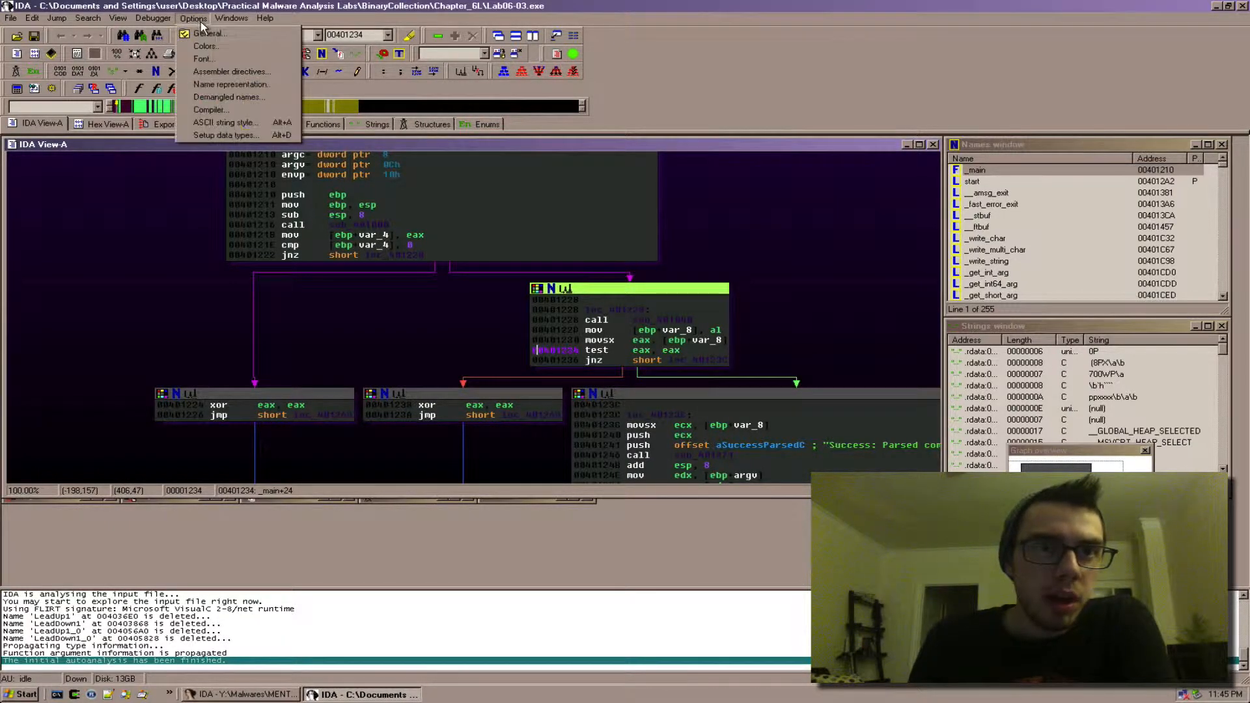
{"action": "left_click", "coordinate": [209, 34]}
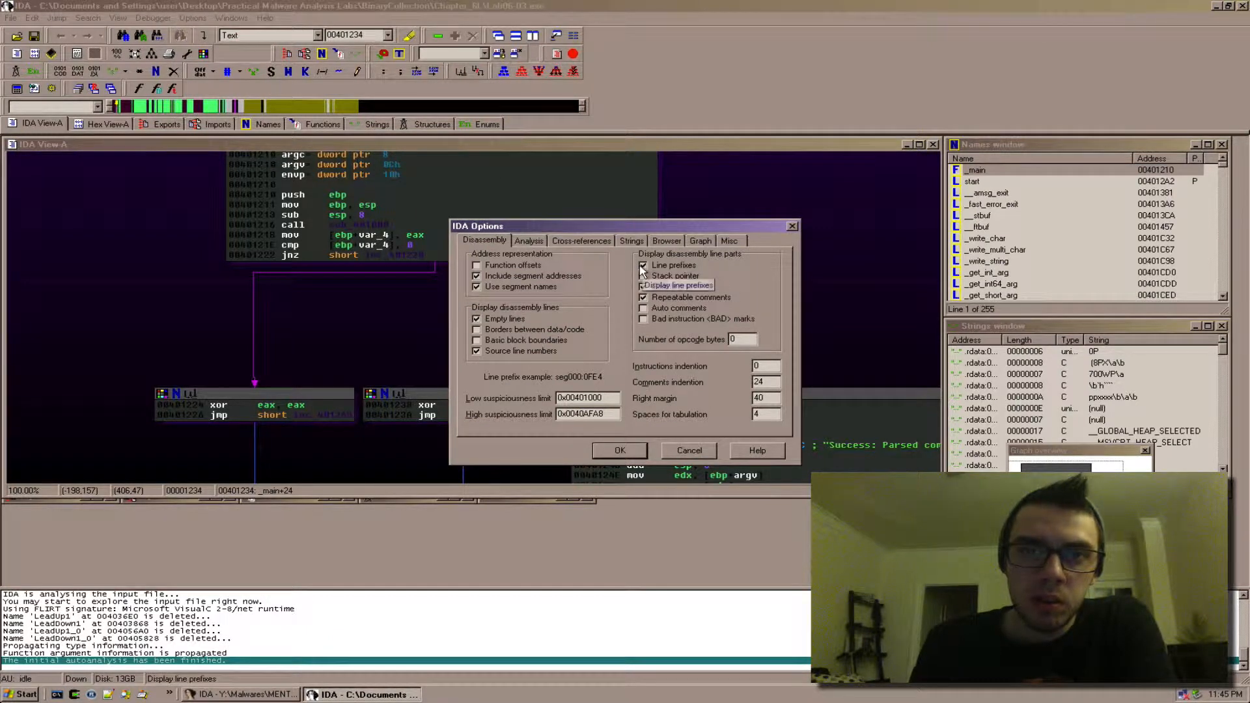
{"action": "left_click", "coordinate": [644, 266]}
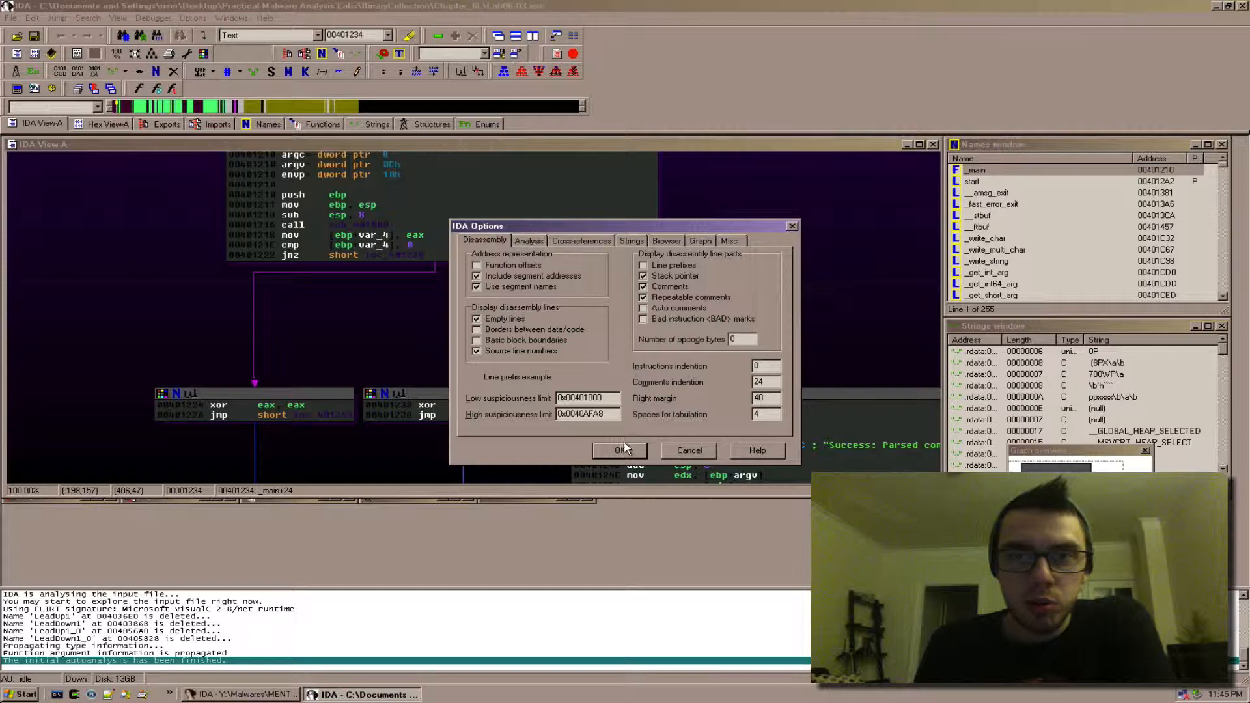
{"action": "left_click", "coordinate": [620, 450]}
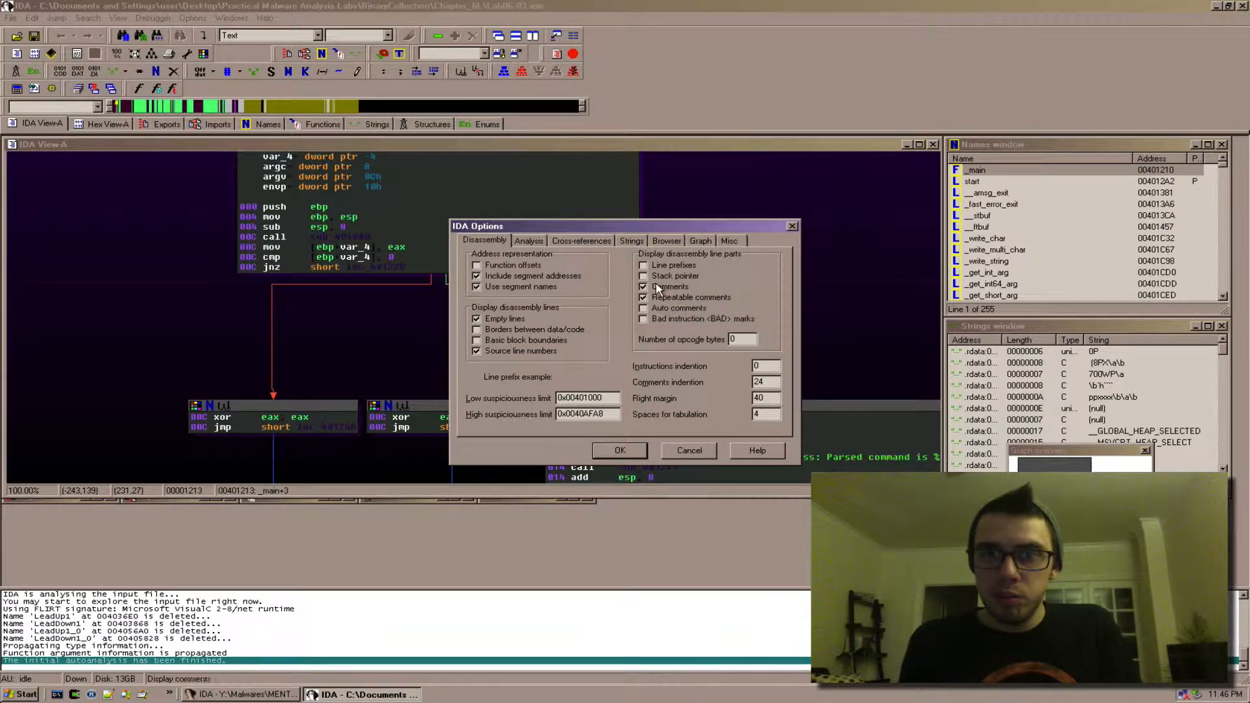
Apply the unticked Stack pointer setting and dismiss the repeatable comment prompt.
{"action": "left_click", "coordinate": [620, 450]}
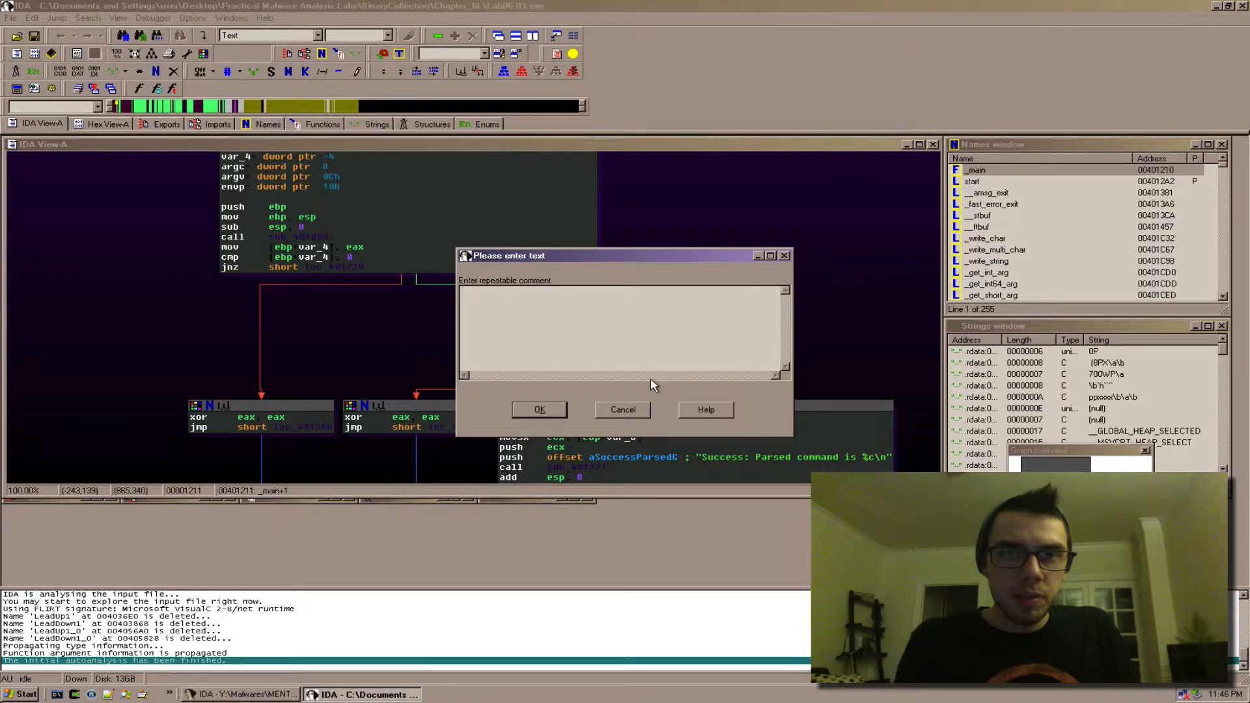
{"action": "left_click", "coordinate": [539, 409]}
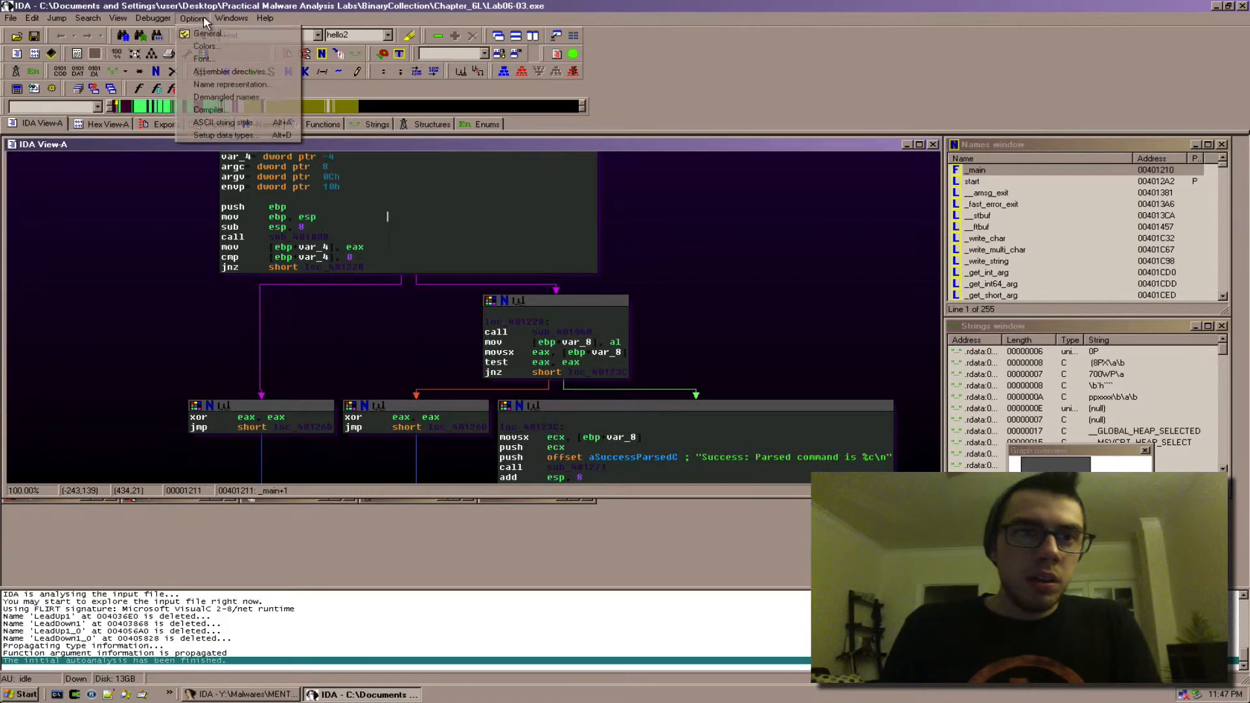
Enable Auto comments in General settings so explanatory comments appear beside instructions.
{"action": "left_click", "coordinate": [207, 34]}
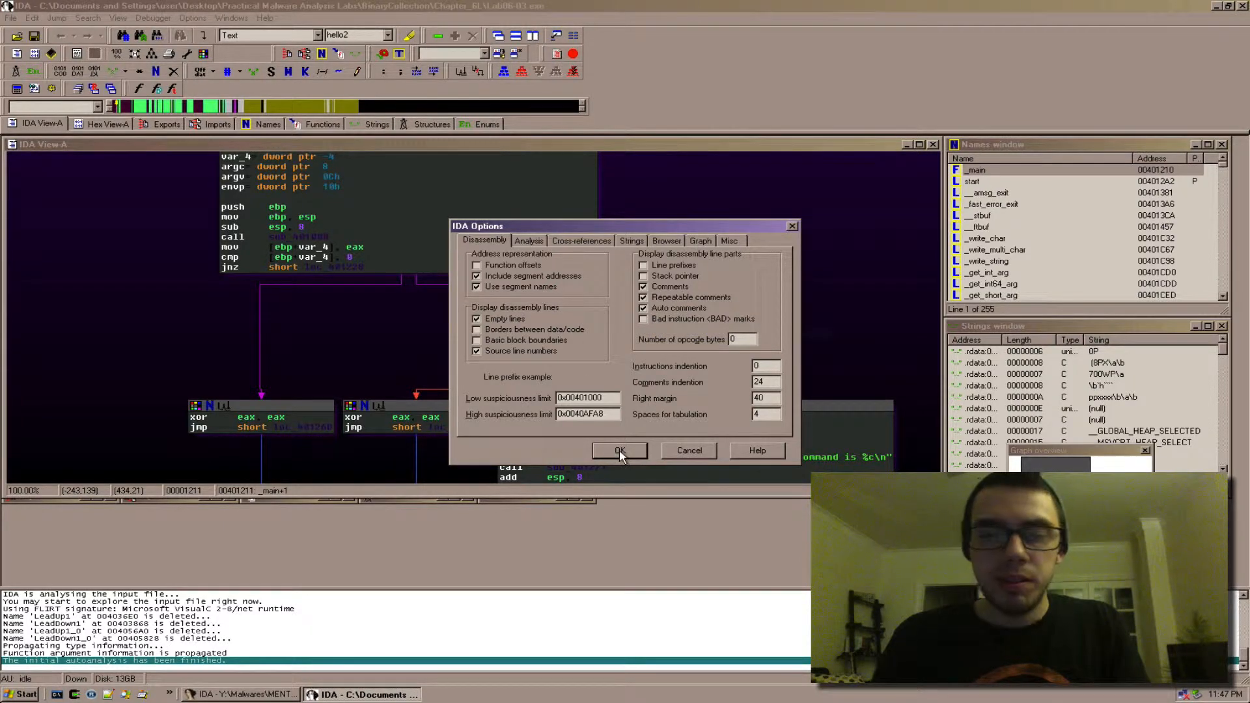
{"action": "left_click", "coordinate": [620, 451]}
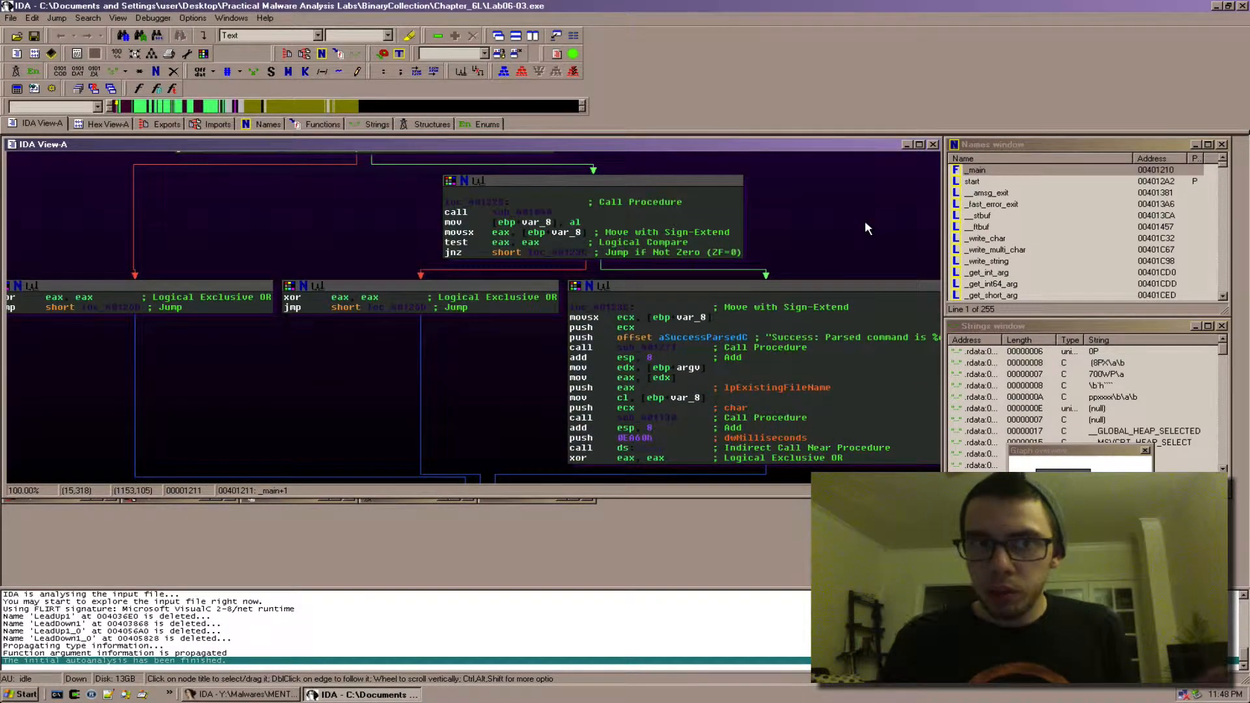
{"action": "mouse_move", "coordinate": [845, 235]}
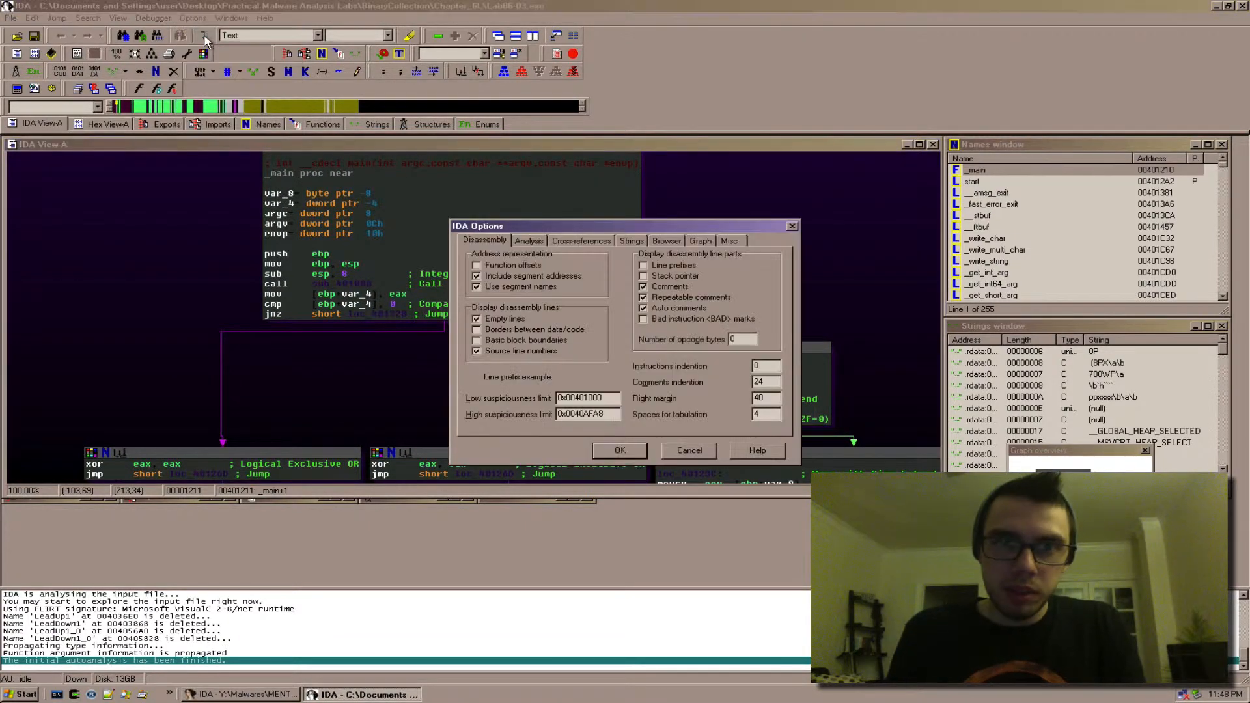
{"action": "mouse_move", "coordinate": [821, 420]}
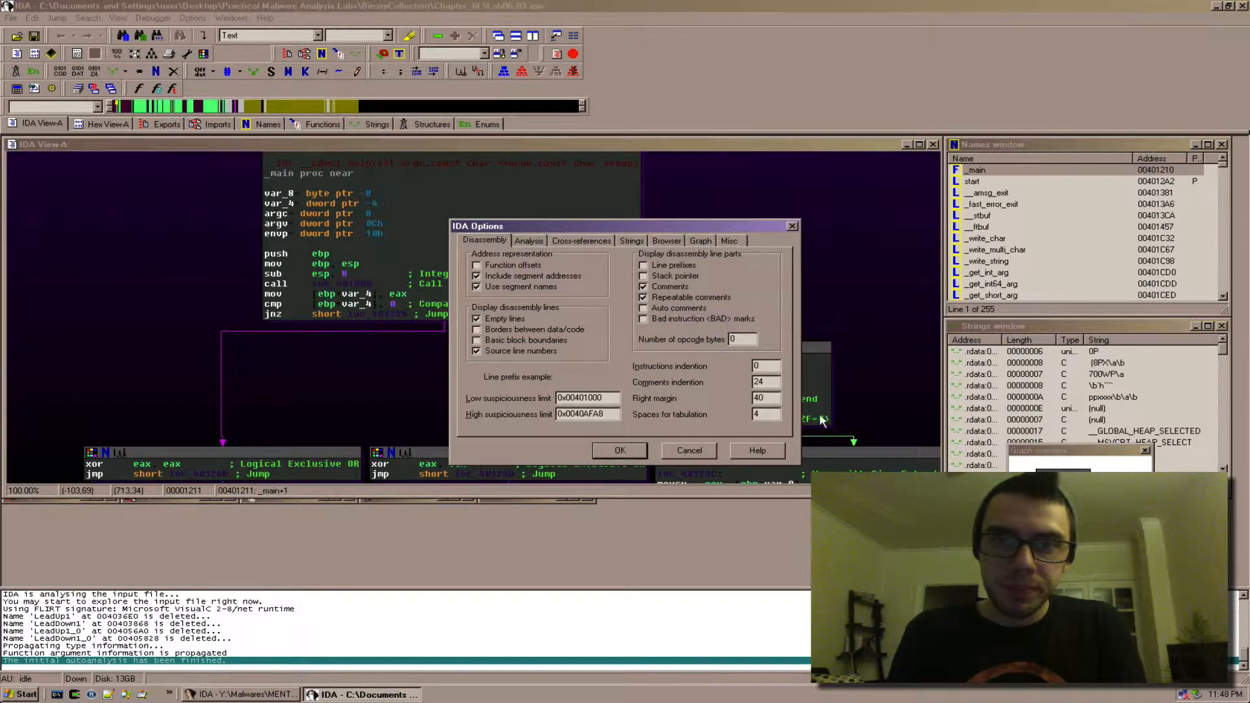
{"action": "mouse_move", "coordinate": [740, 339]}
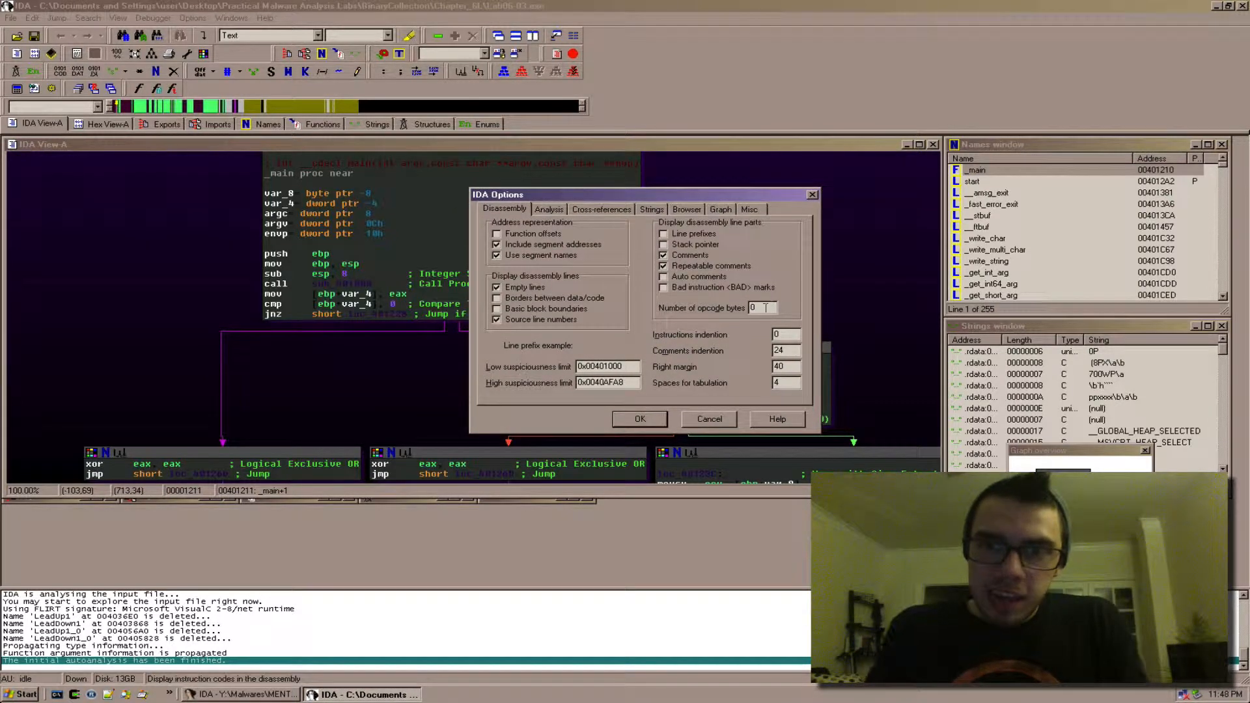
Set Number of opcode bytes to 12 on the Disassembly tab.
{"action": "type", "text": "12"}
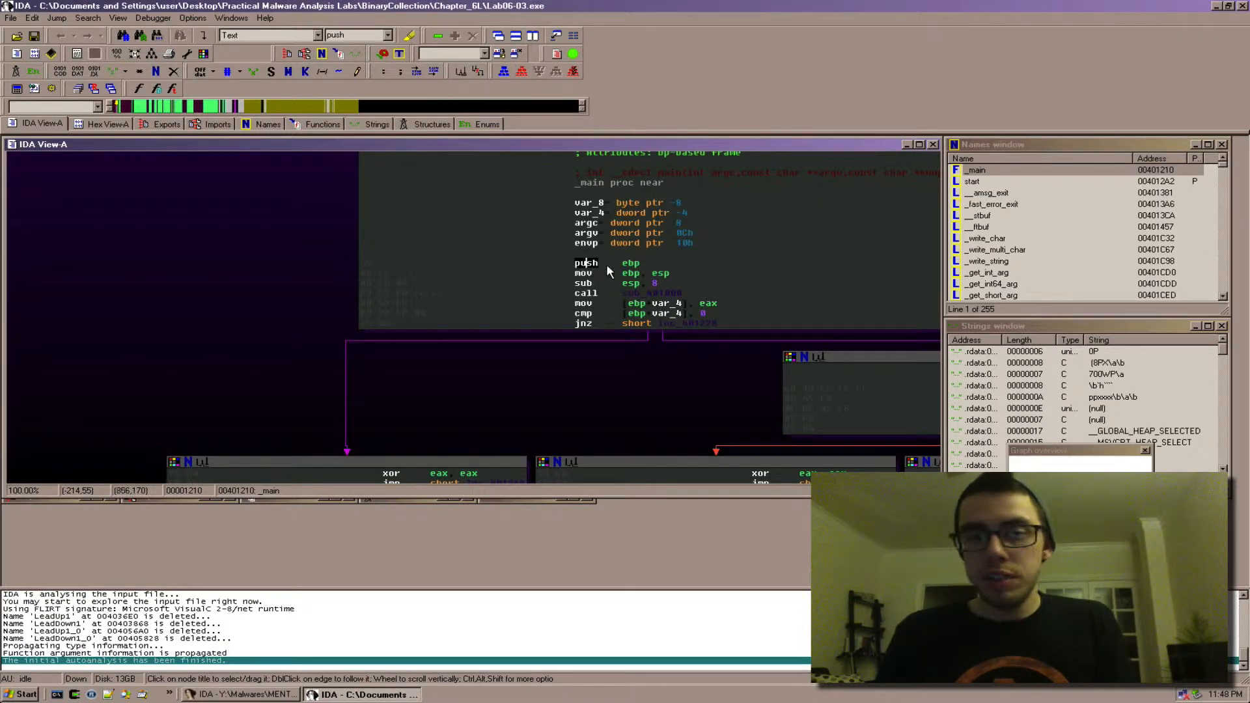
{"action": "mouse_move", "coordinate": [436, 301]}
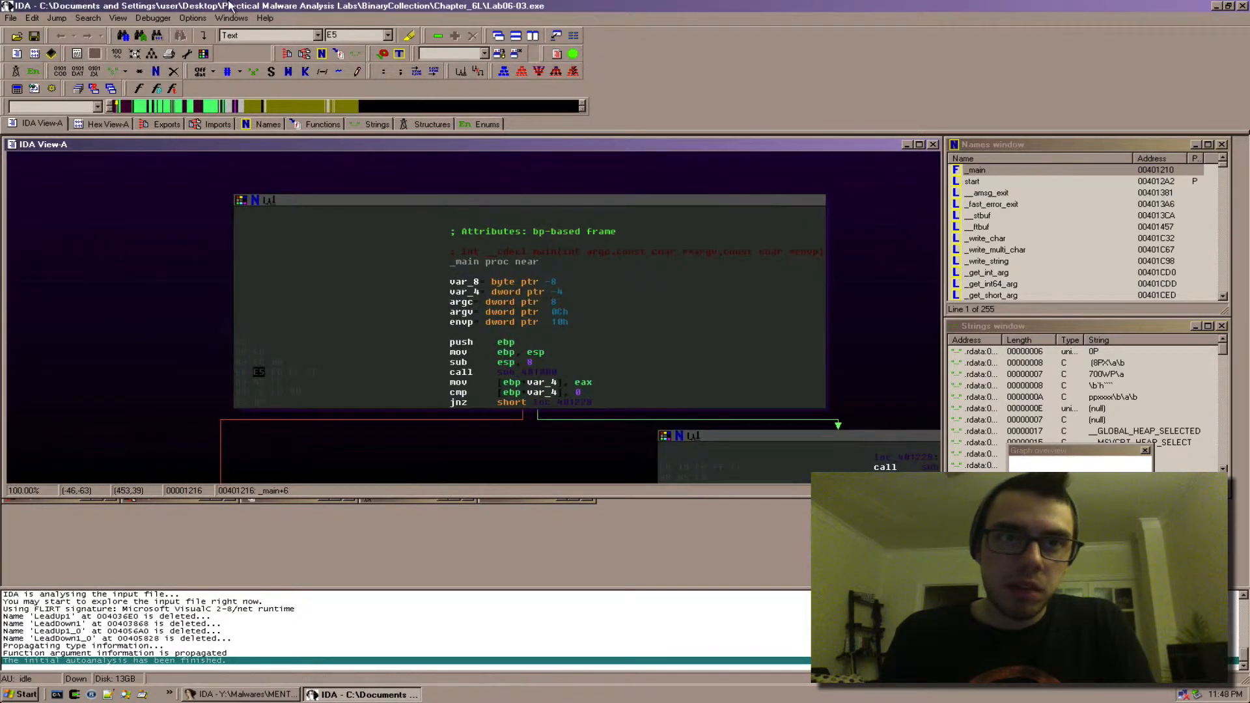
Enable Line prefixes alongside opcode bytes, then select the instruction at 0040121E.
{"action": "left_click", "coordinate": [192, 16]}
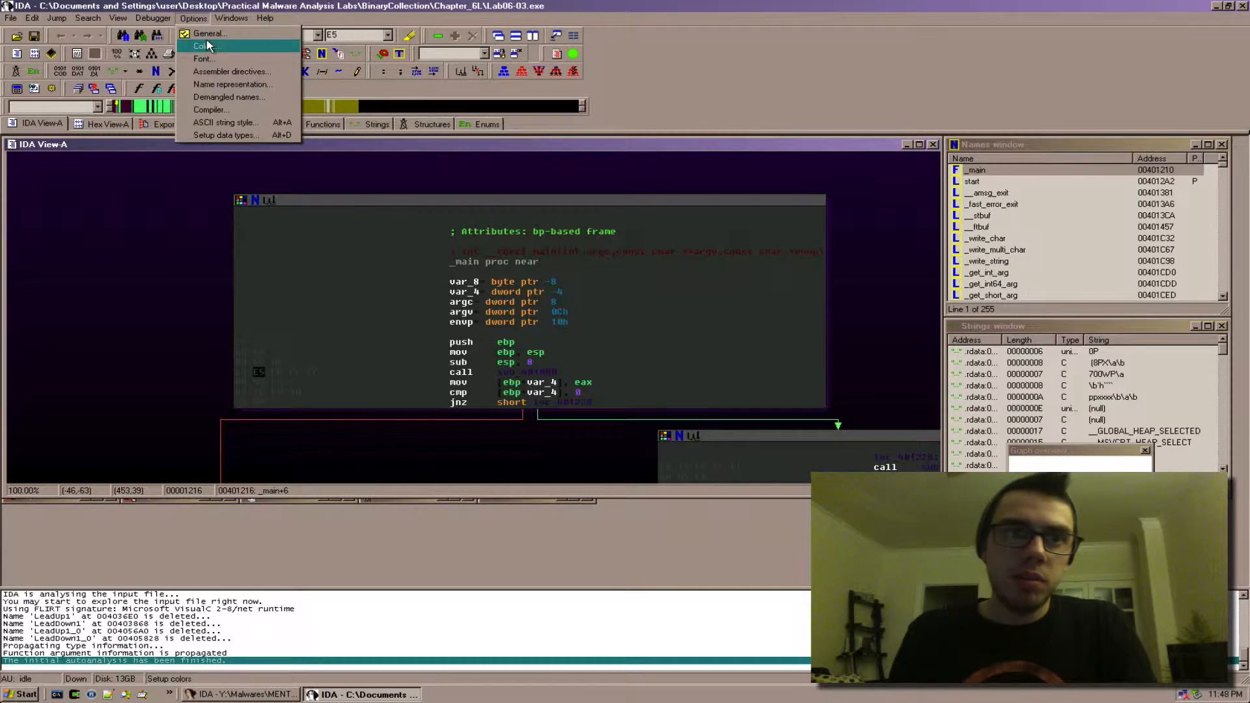
{"action": "left_click", "coordinate": [208, 32]}
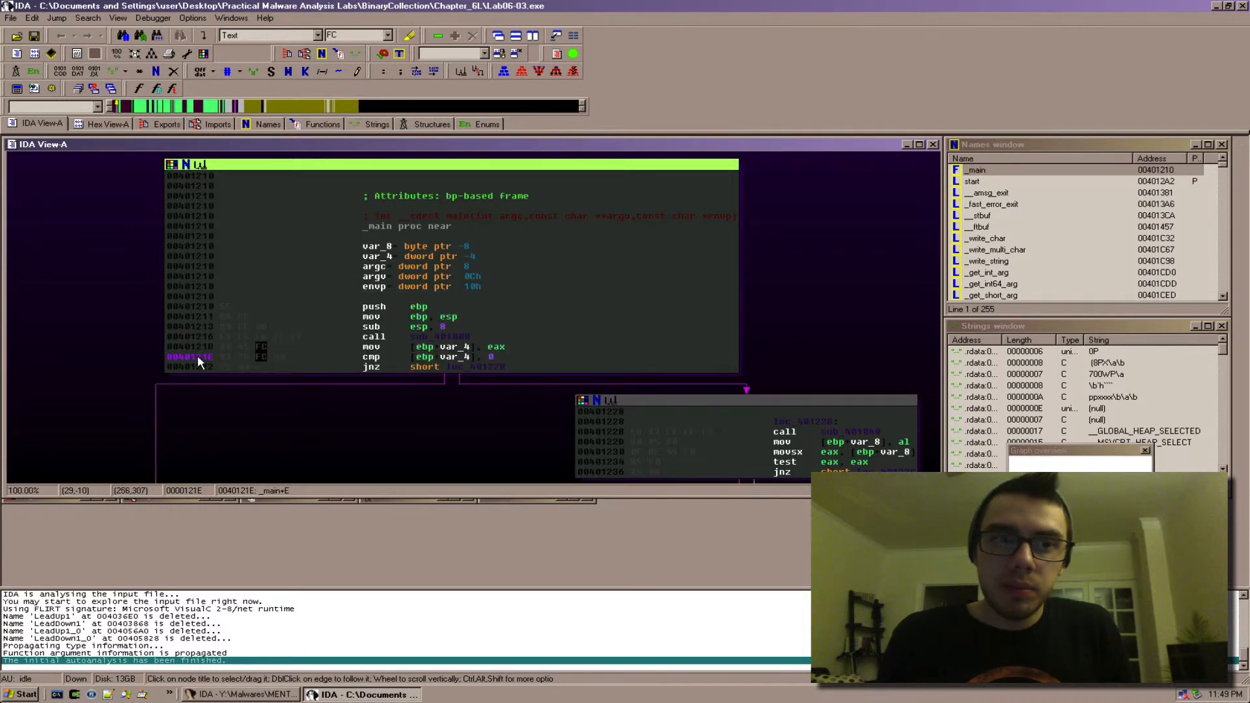
{"action": "left_click", "coordinate": [199, 357]}
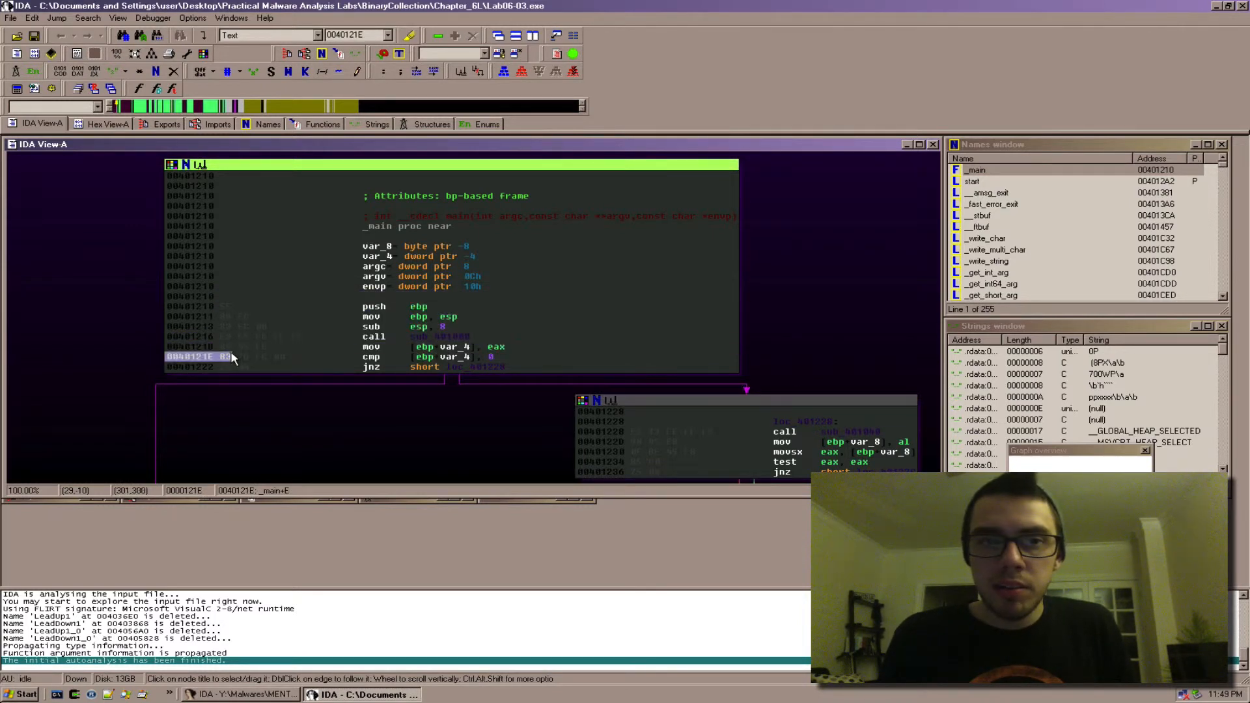